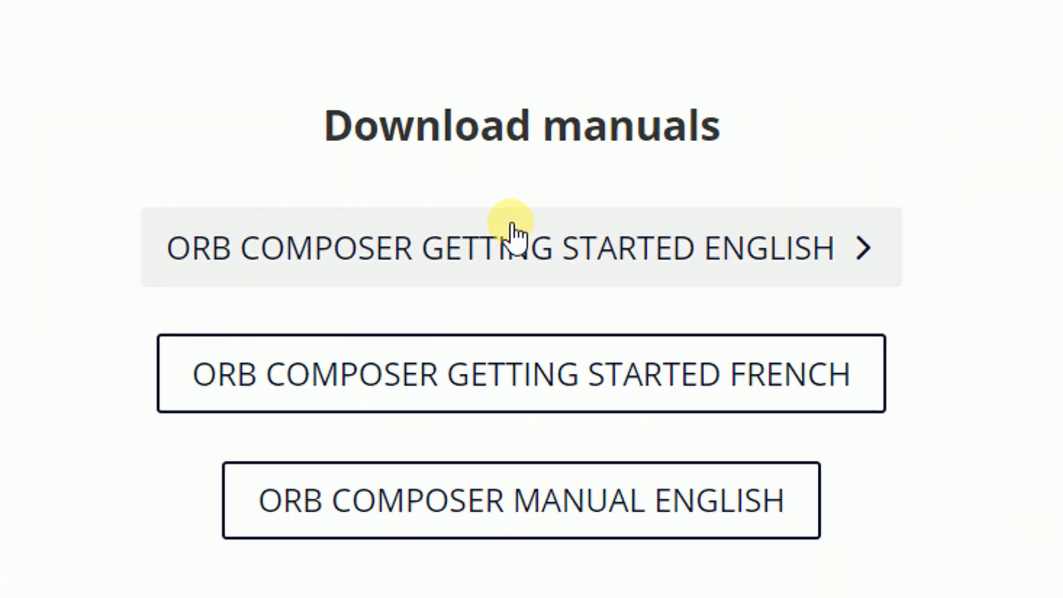
# Step: Download the Orb Composer Getting Started manual in English
pyautogui.click(516, 247)
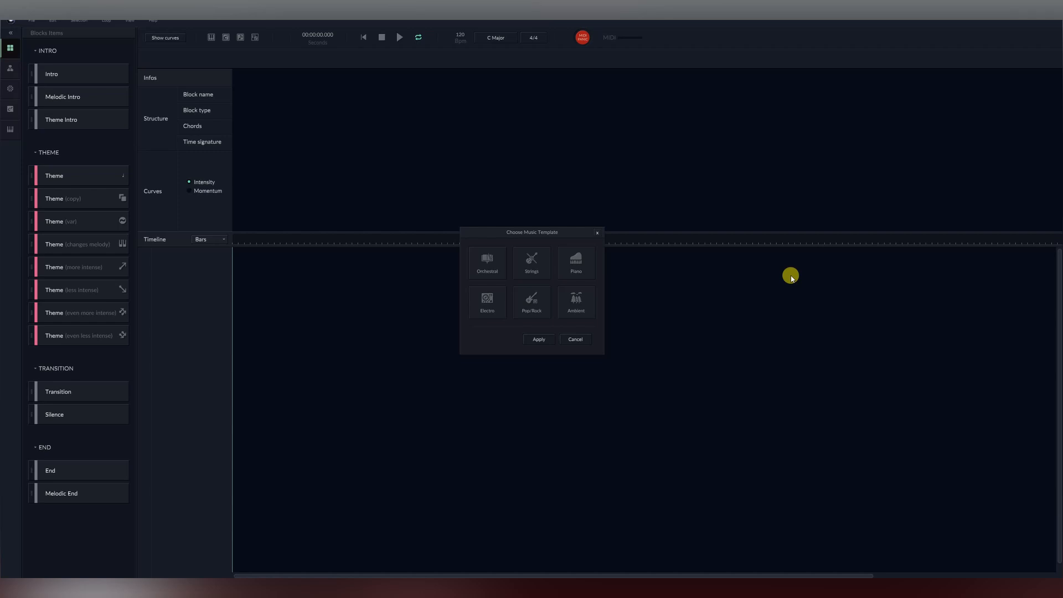
pyautogui.moveTo(2, 166)
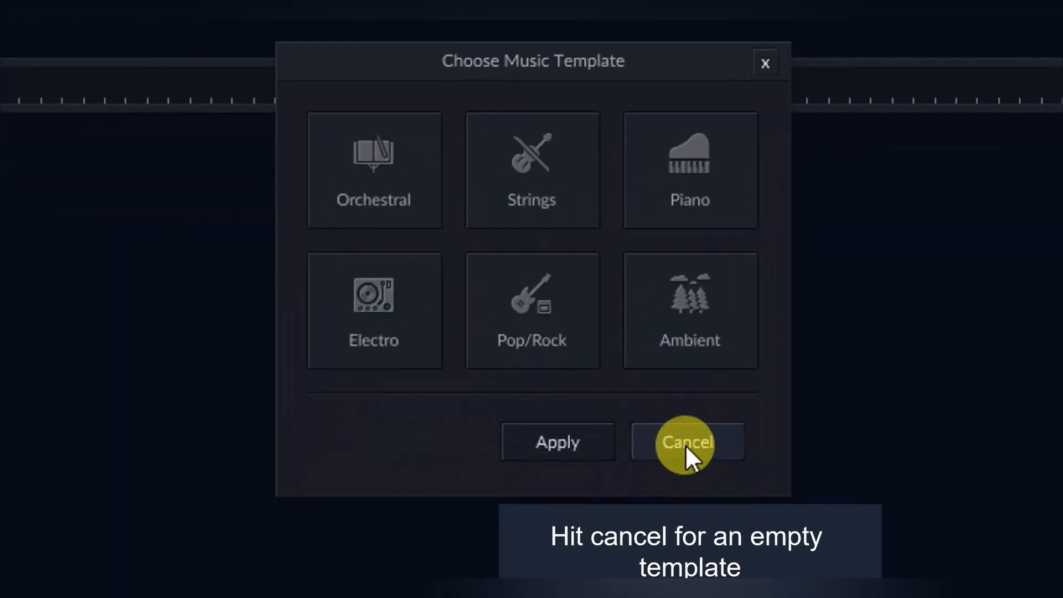
# Step: Cancel the Choose Music Template dialog to begin with an empty project
pyautogui.click(686, 441)
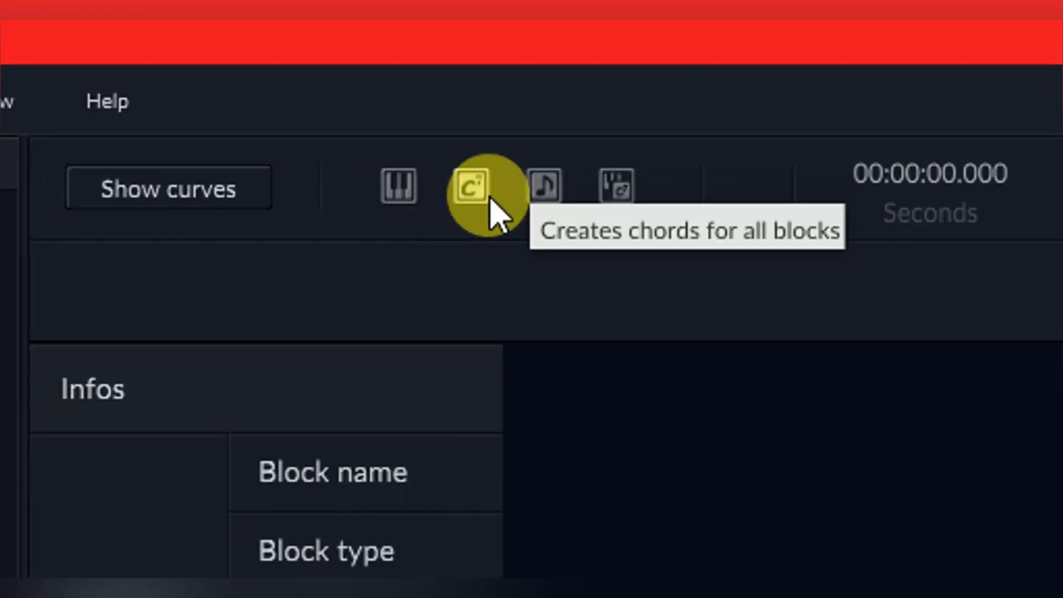
pyautogui.moveTo(607, 207)
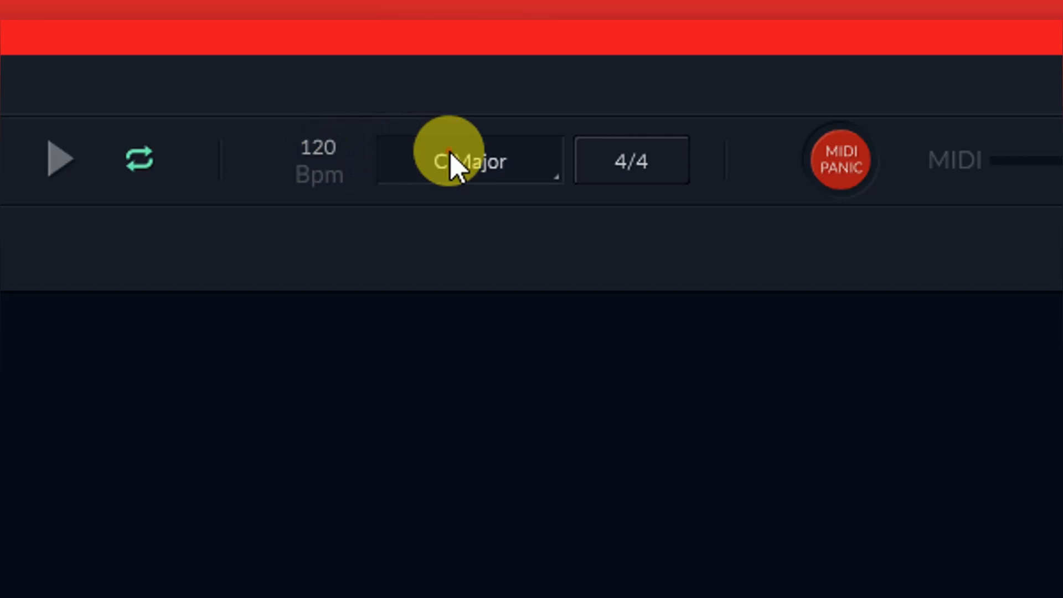
# Step: Keep the song in 4/4 time and set its key to D Mixolydian
pyautogui.click(630, 161)
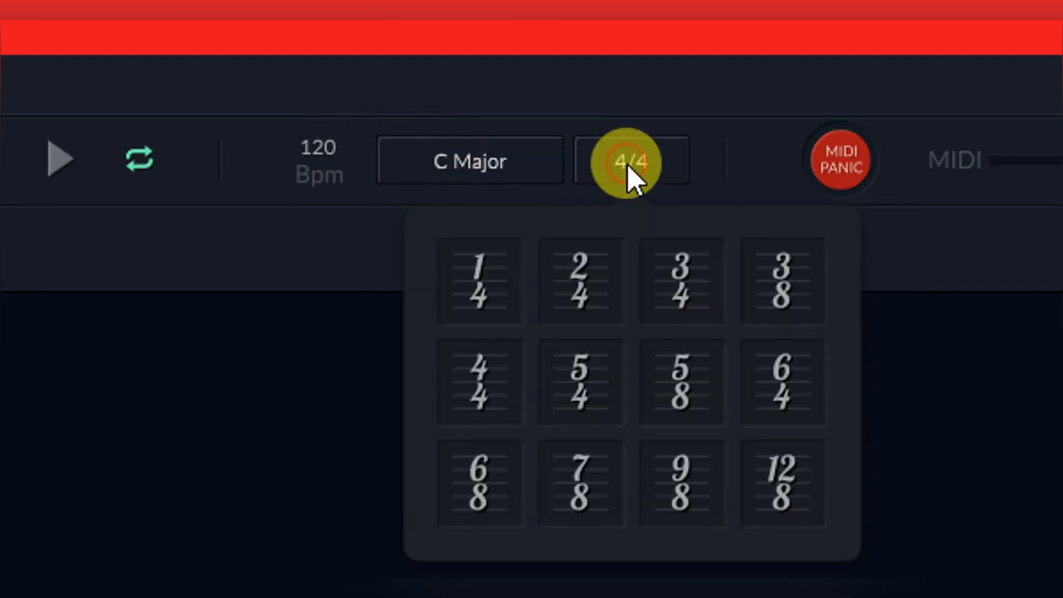
pyautogui.click(632, 160)
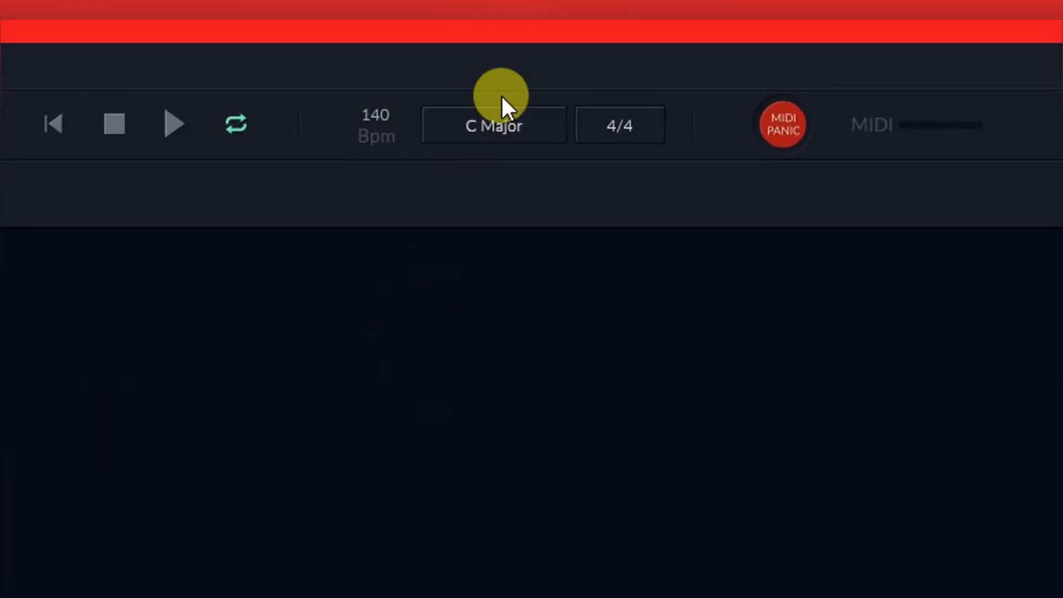
pyautogui.click(493, 125)
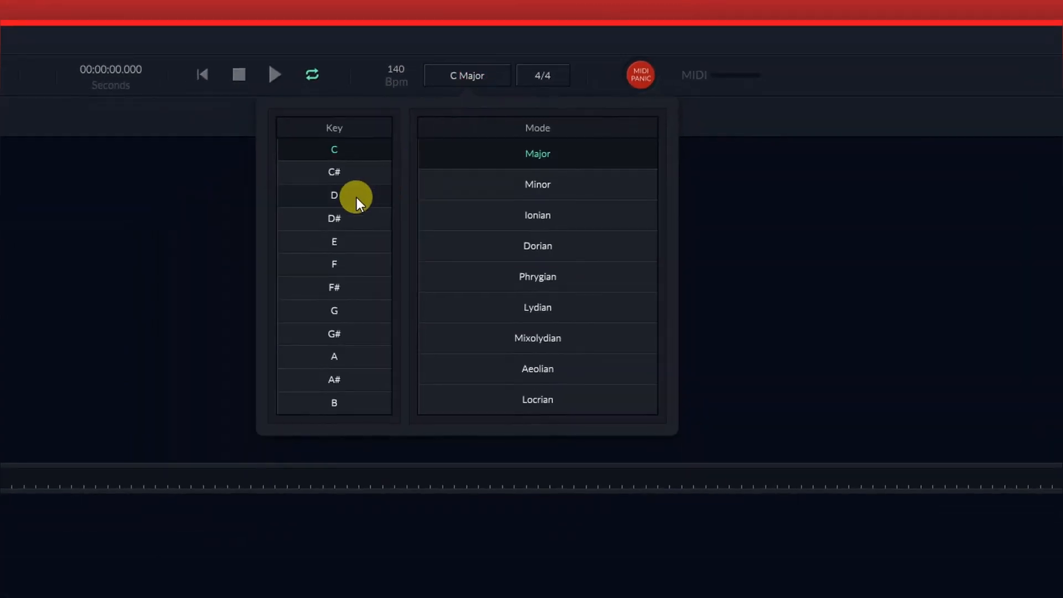
pyautogui.click(333, 196)
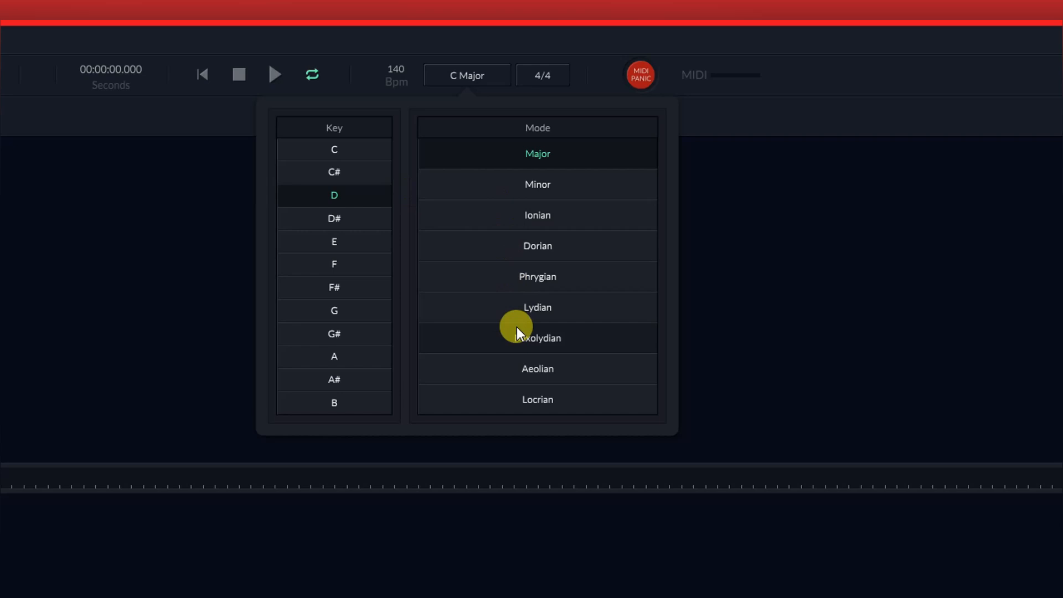
pyautogui.moveTo(537, 310)
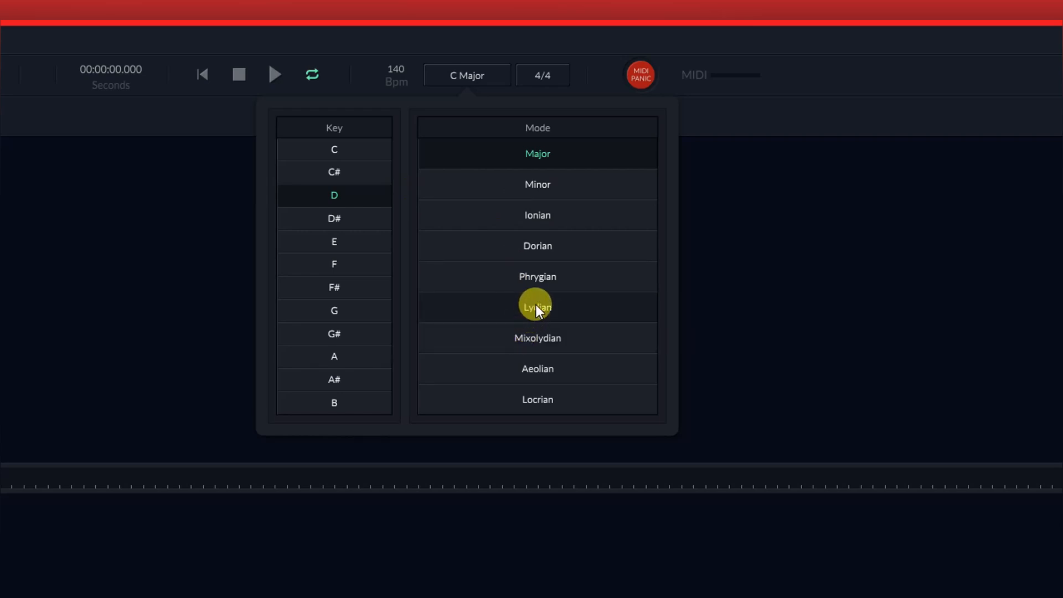
pyautogui.click(537, 337)
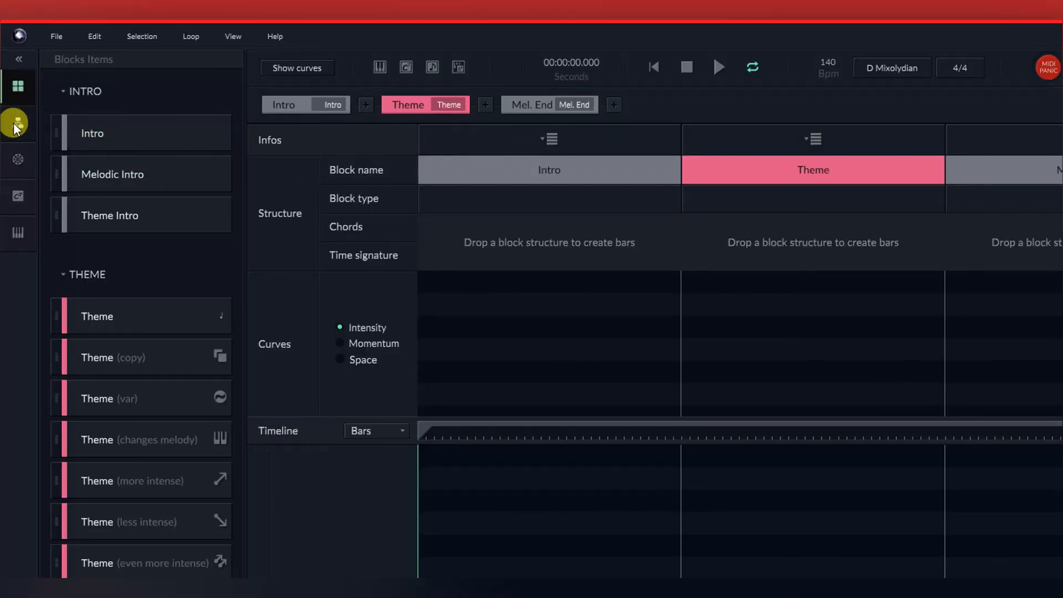
# Step: Open the Bar Items library and enter 8 as the number of bars
pyautogui.click(16, 123)
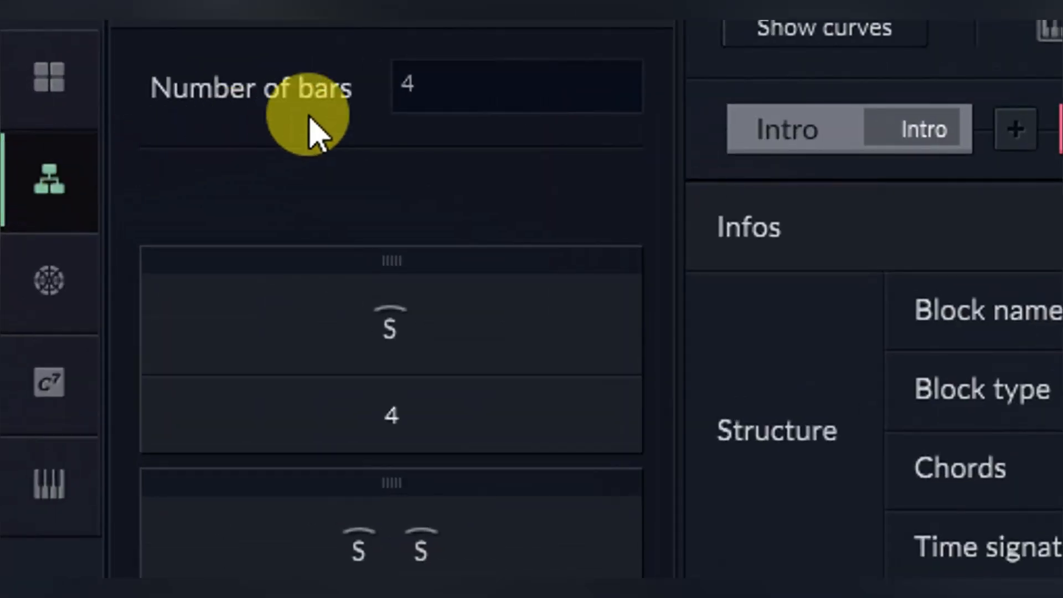
pyautogui.moveTo(481, 234)
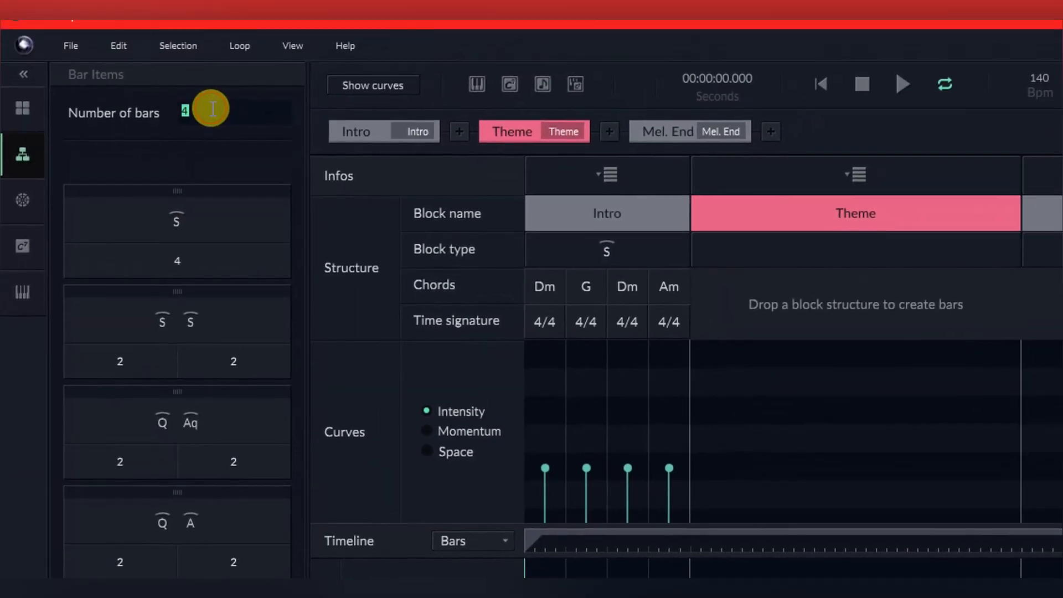
pyautogui.write('8')
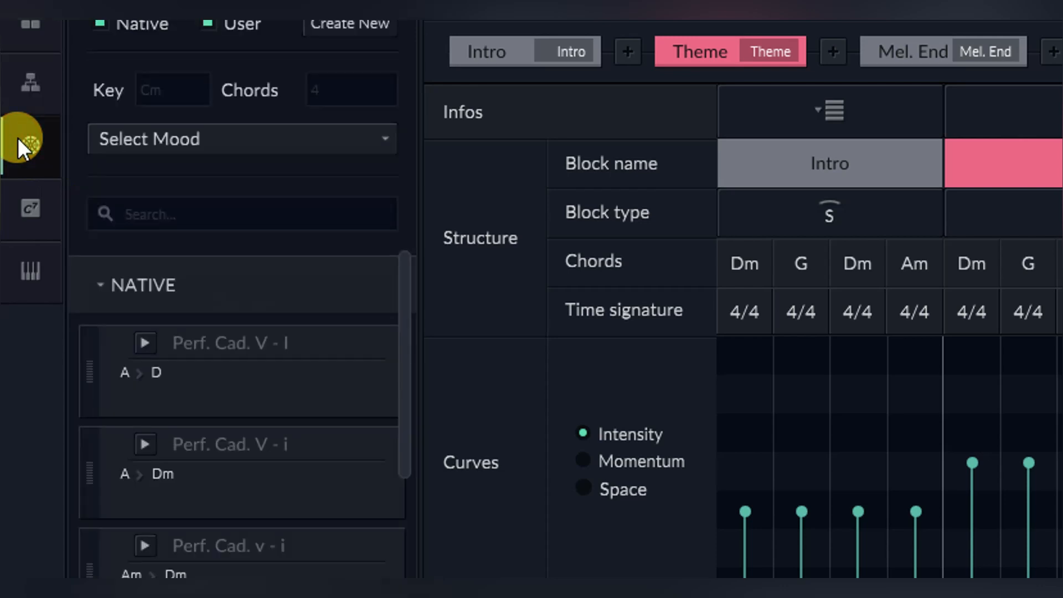
# Step: Browse the library's Native chord progressions for the Intro, Theme and Mel. End blocks
pyautogui.click(241, 139)
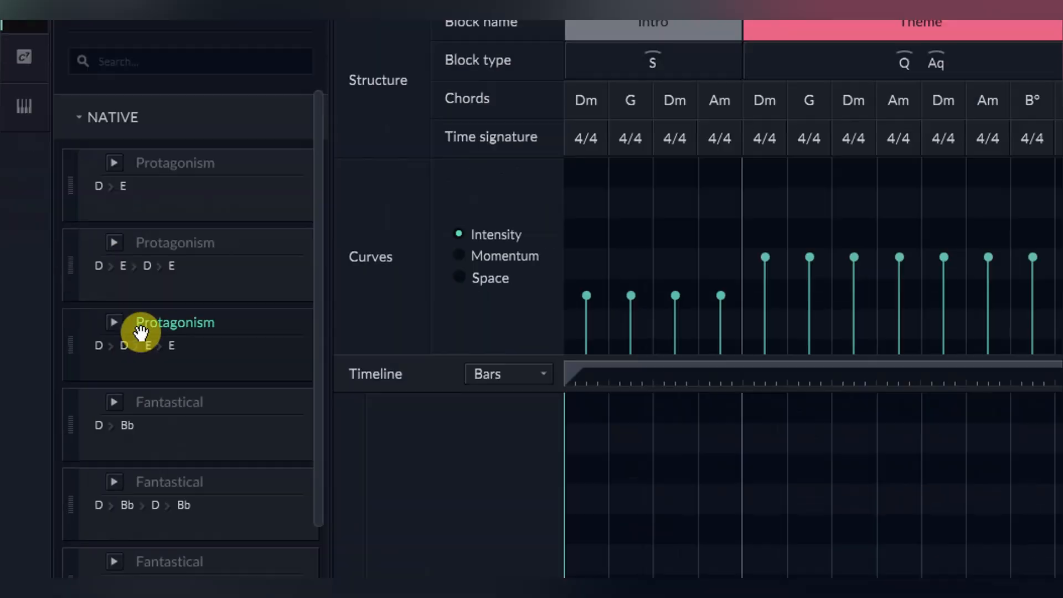
pyautogui.scroll(-3)
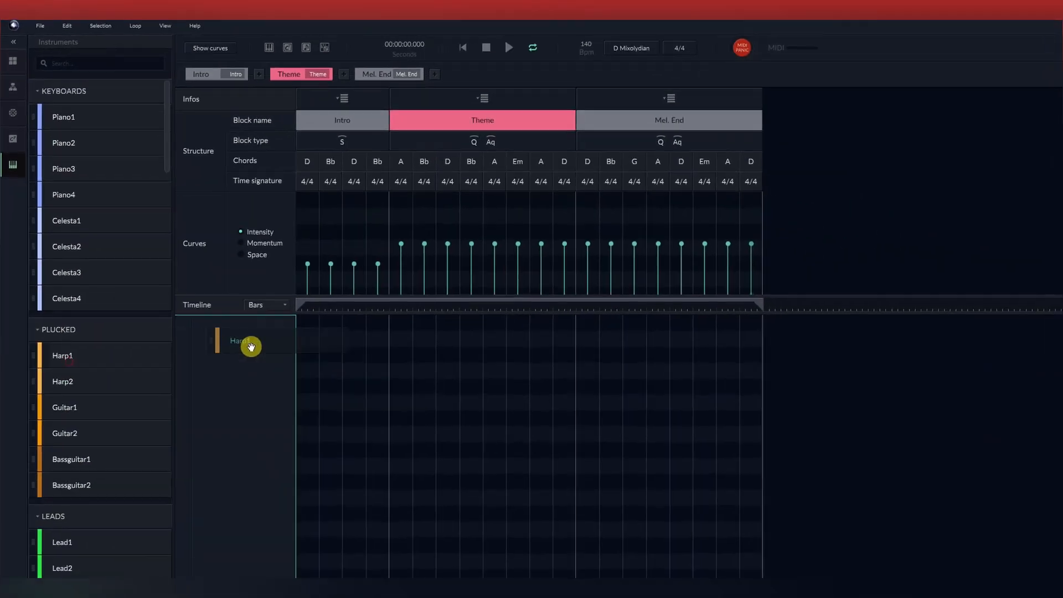
# Step: Scroll the instrument list to reach Harp1, Flute and Cor Anglais
pyautogui.scroll(-3)
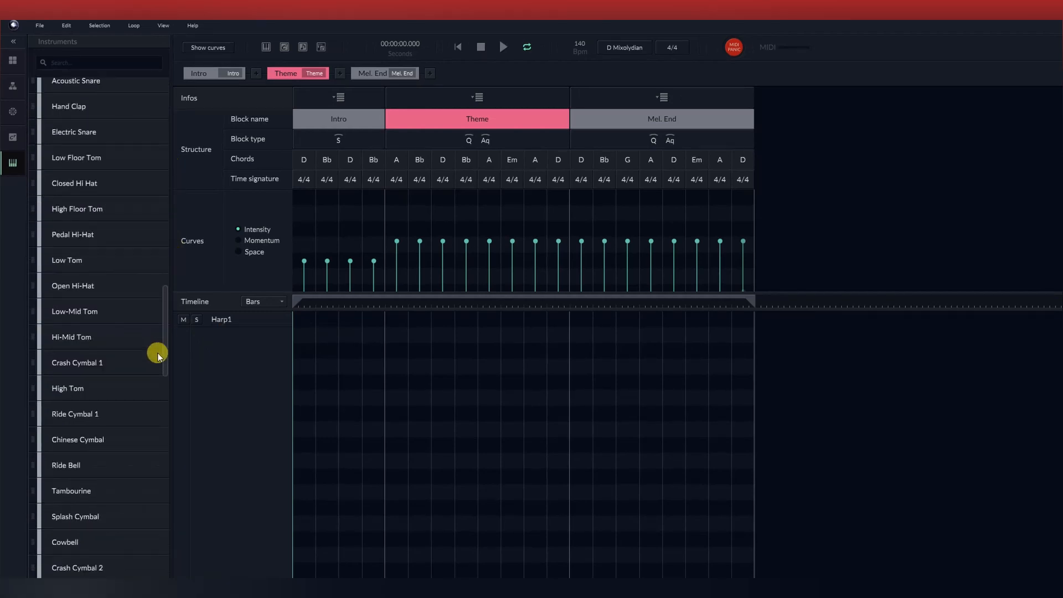
pyautogui.scroll(-3)
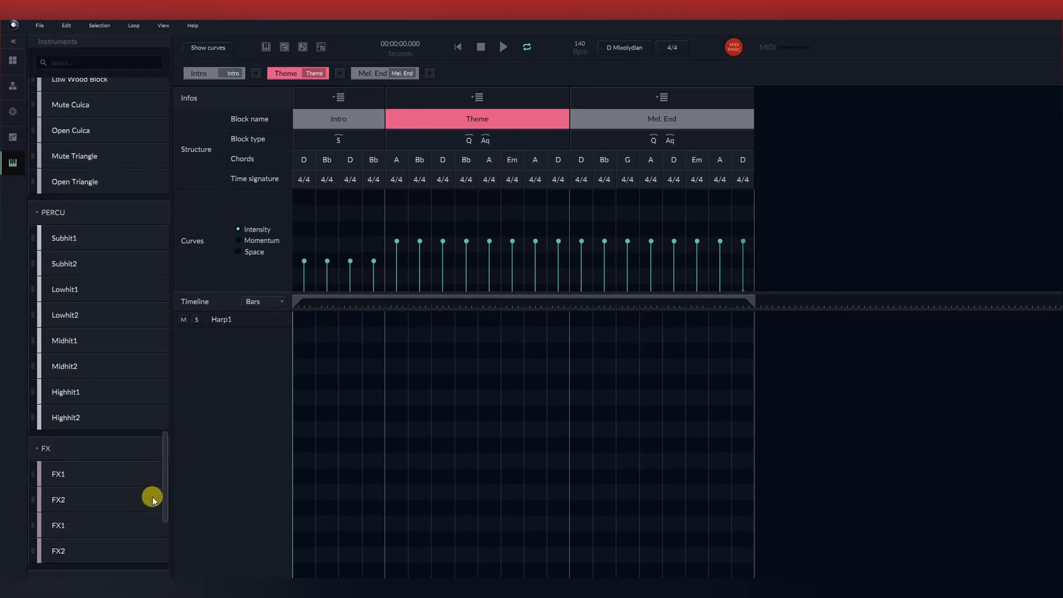
pyautogui.scroll(-3)
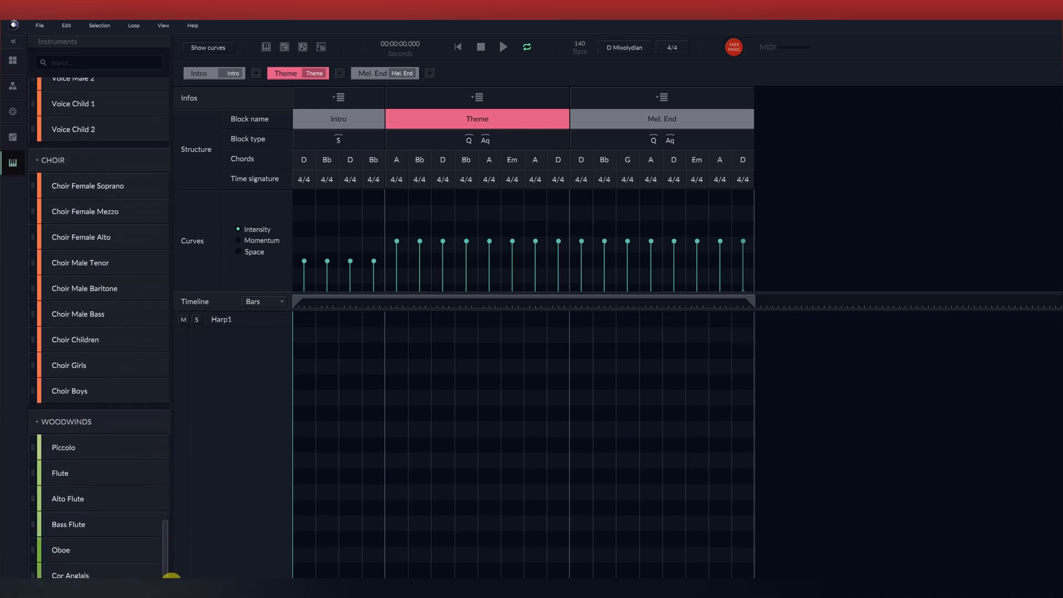
pyautogui.scroll(-3)
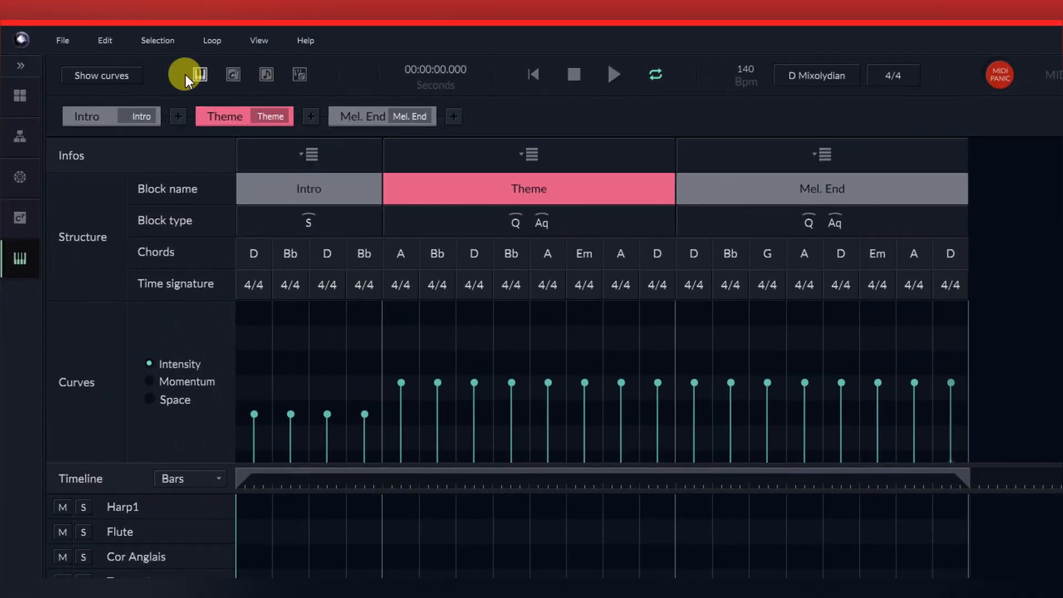
pyautogui.moveTo(208, 75)
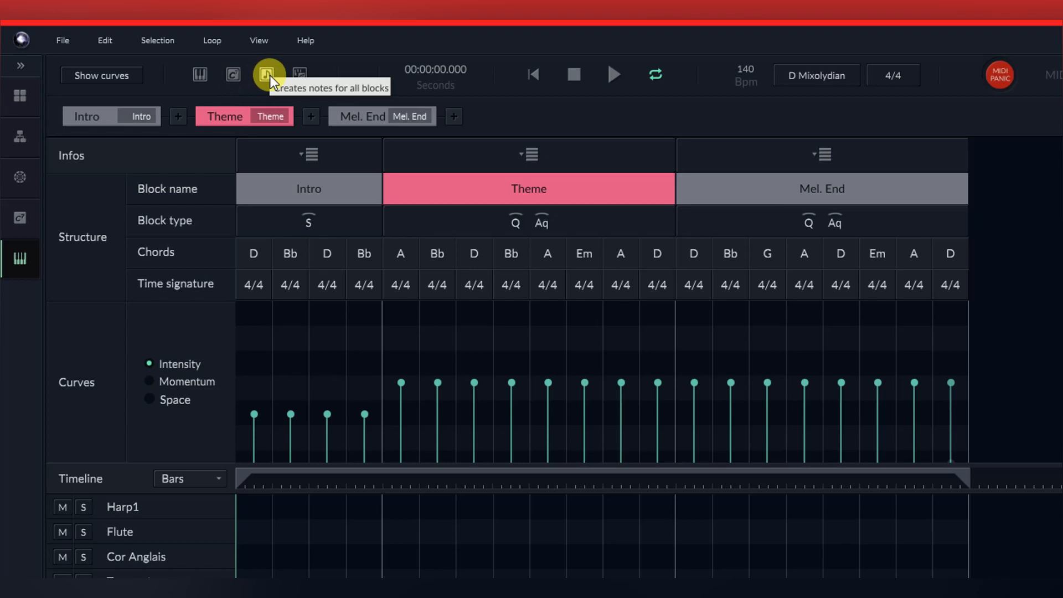
pyautogui.moveTo(232, 75)
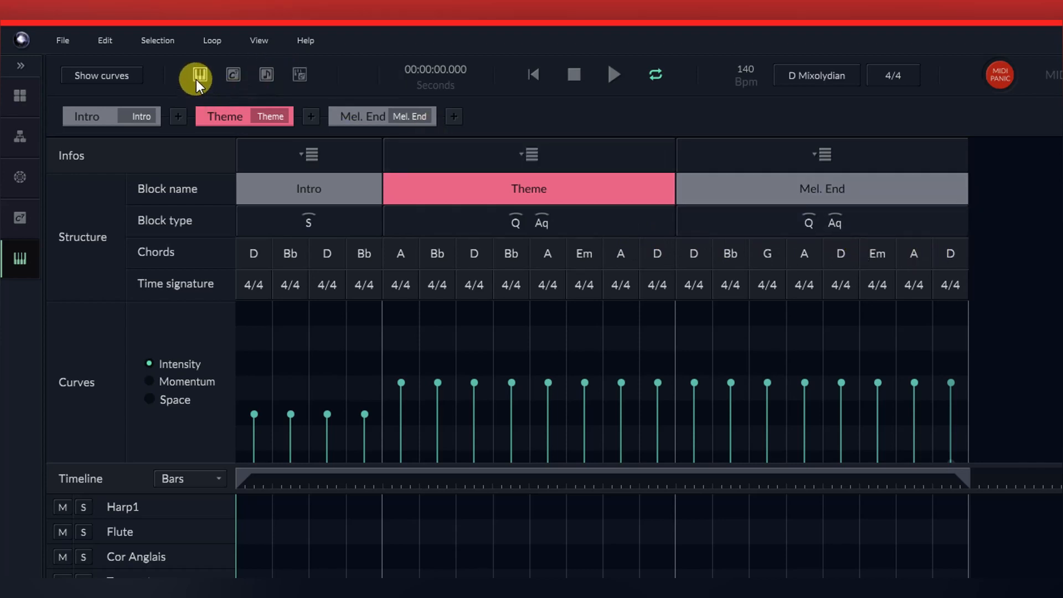
pyautogui.moveTo(196, 75)
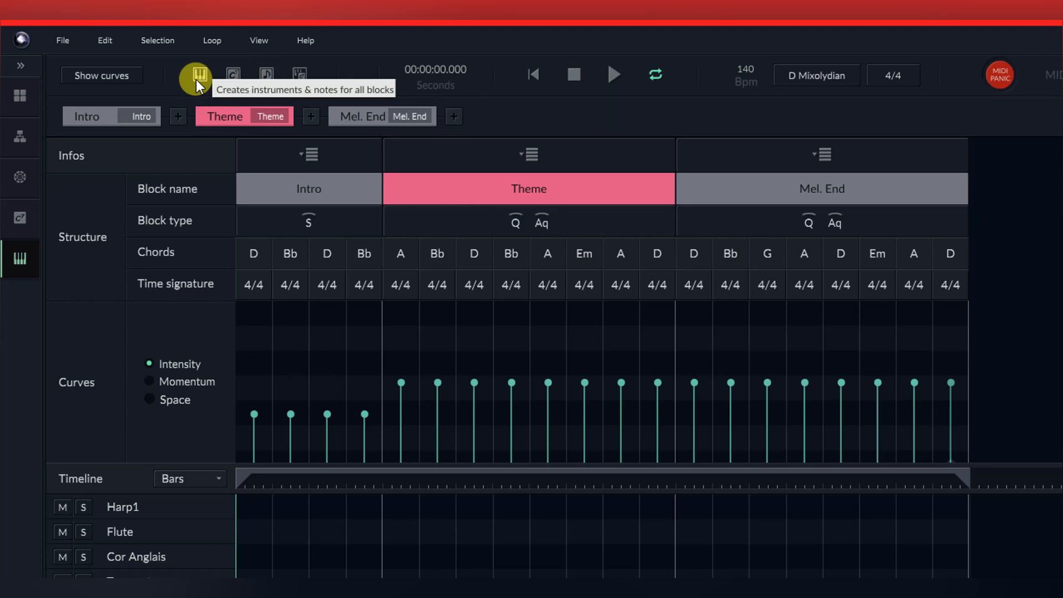
# Step: Generate instruments and notes for all blocks, then begin a new project
pyautogui.click(195, 74)
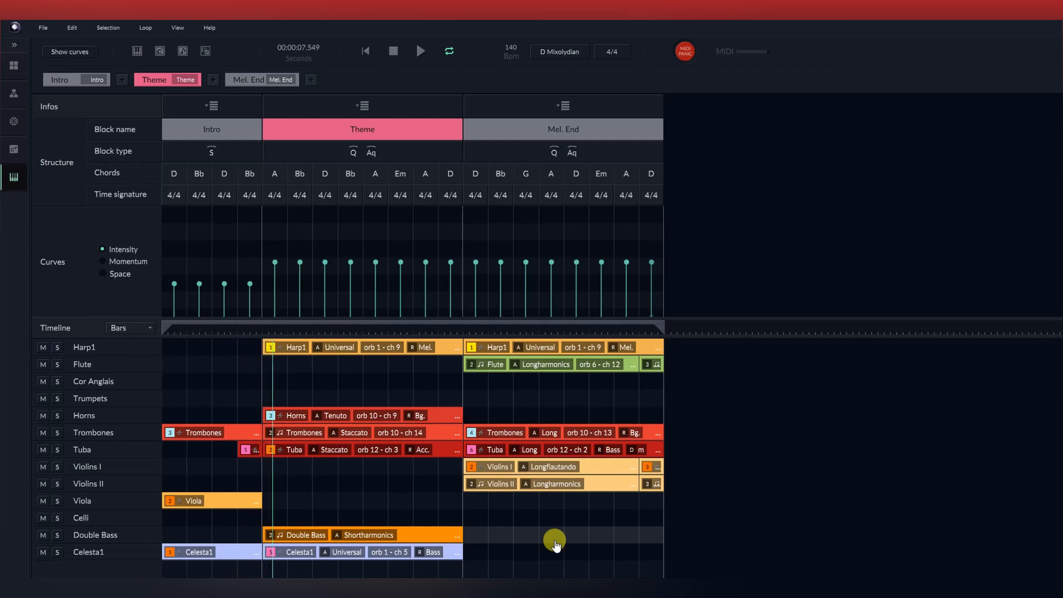
pyautogui.click(419, 51)
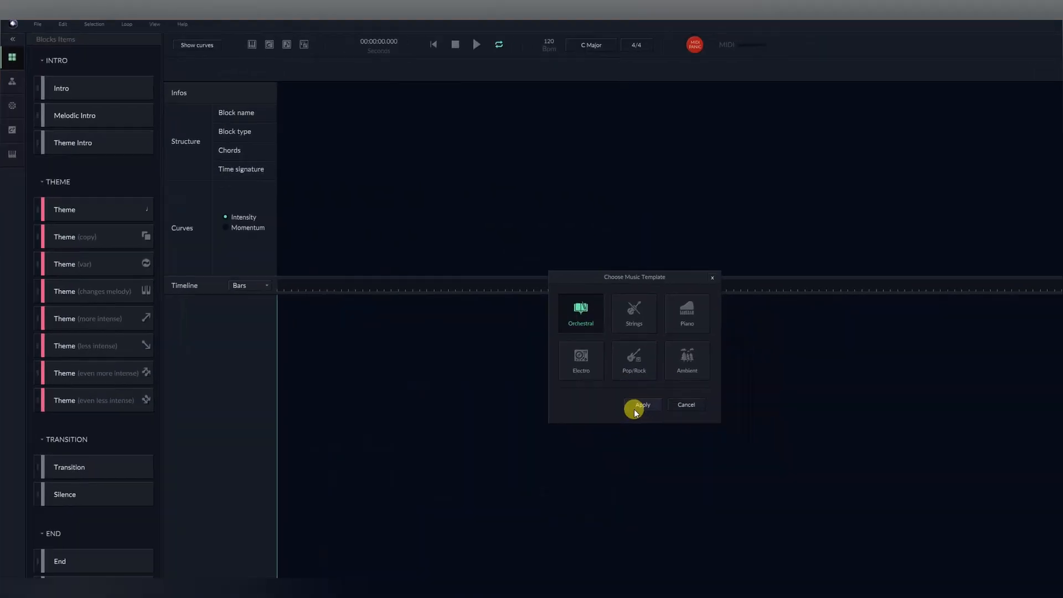
# Step: Apply the Orchestral template and change the song's key from C Major to D Dorian
pyautogui.click(640, 405)
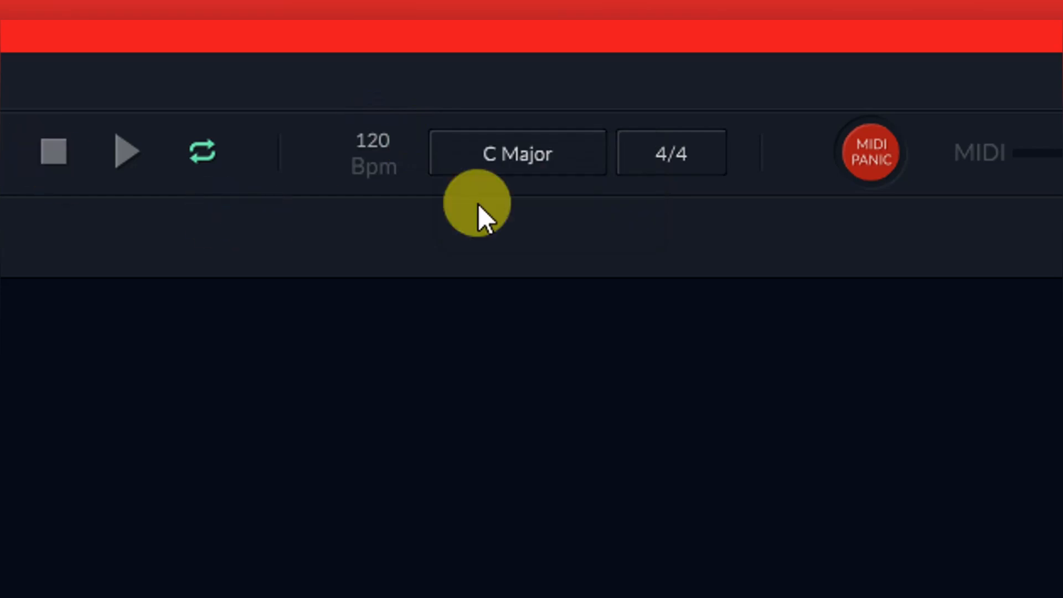
pyautogui.click(516, 153)
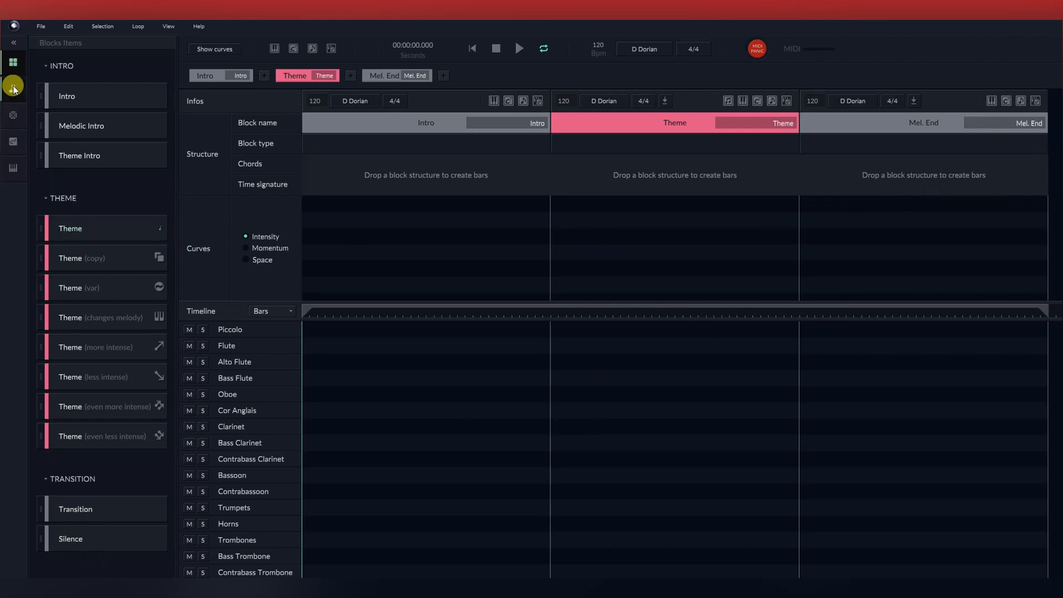
# Step: Fill the Theme block with the Q A Q A' bar structure from the Bar Items list
pyautogui.click(13, 88)
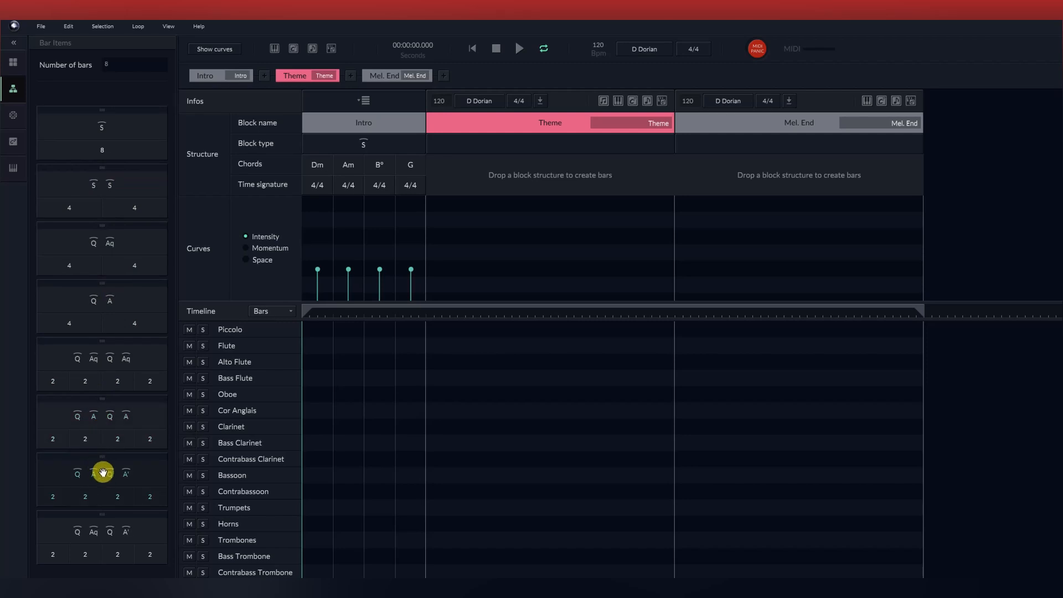
pyautogui.moveTo(101, 472); pyautogui.dragTo(566, 136)
pyautogui.write('2')
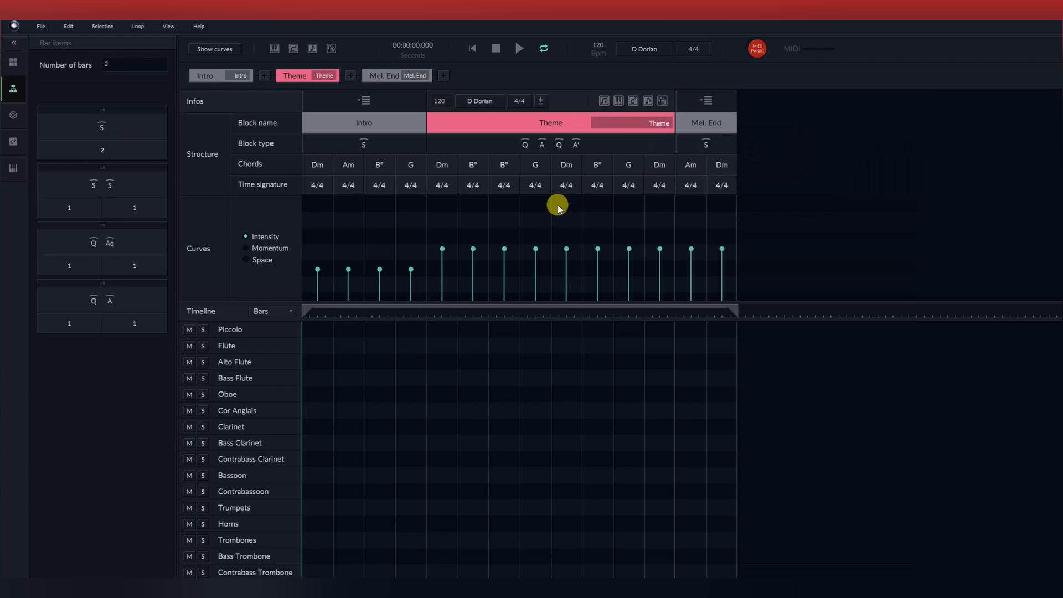
pyautogui.moveTo(305, 247)
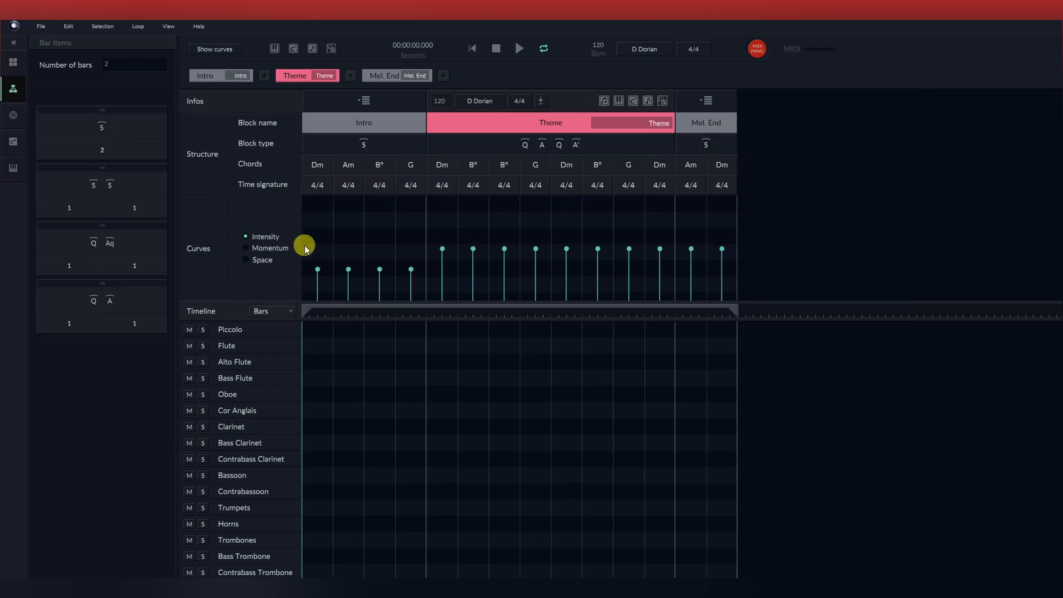
pyautogui.moveTo(261, 264)
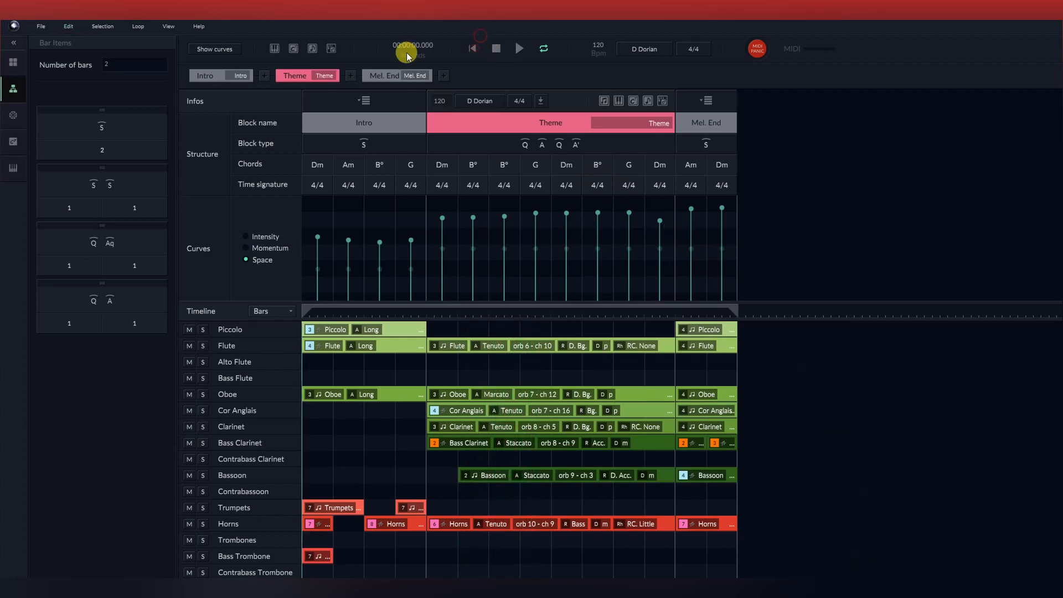
# Step: Play back the generated orchestration and select the Theme block
pyautogui.click(518, 48)
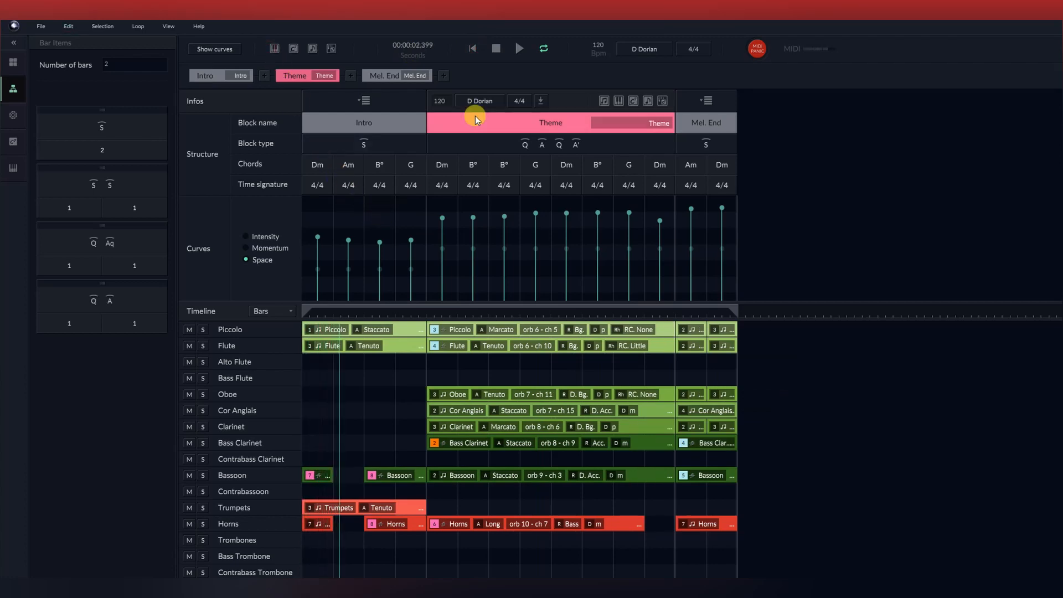
pyautogui.click(519, 48)
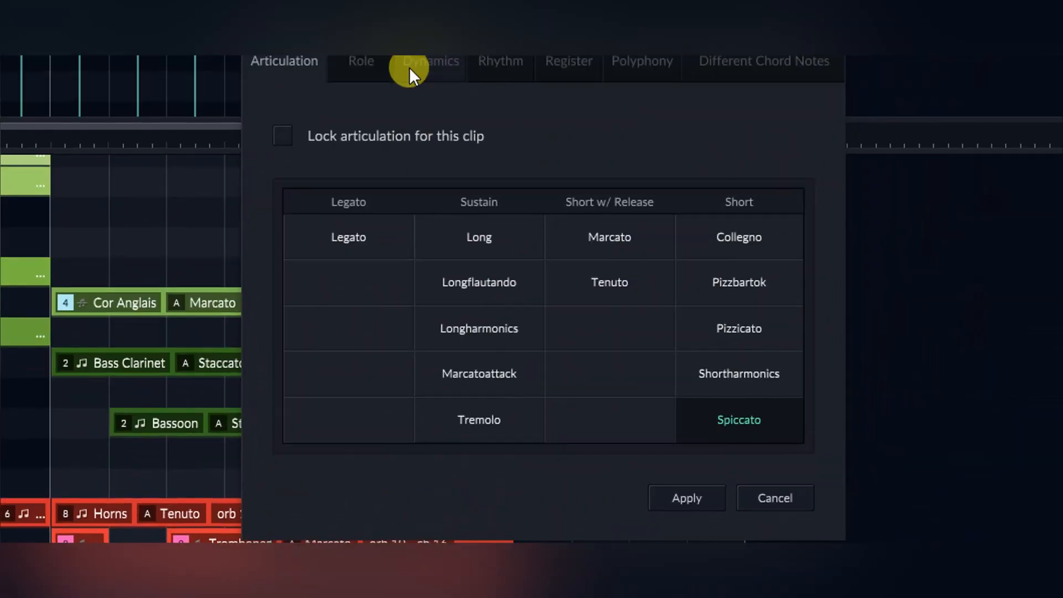
# Step: Open the clip's settings and switch from Articulation to the Role options
pyautogui.click(360, 60)
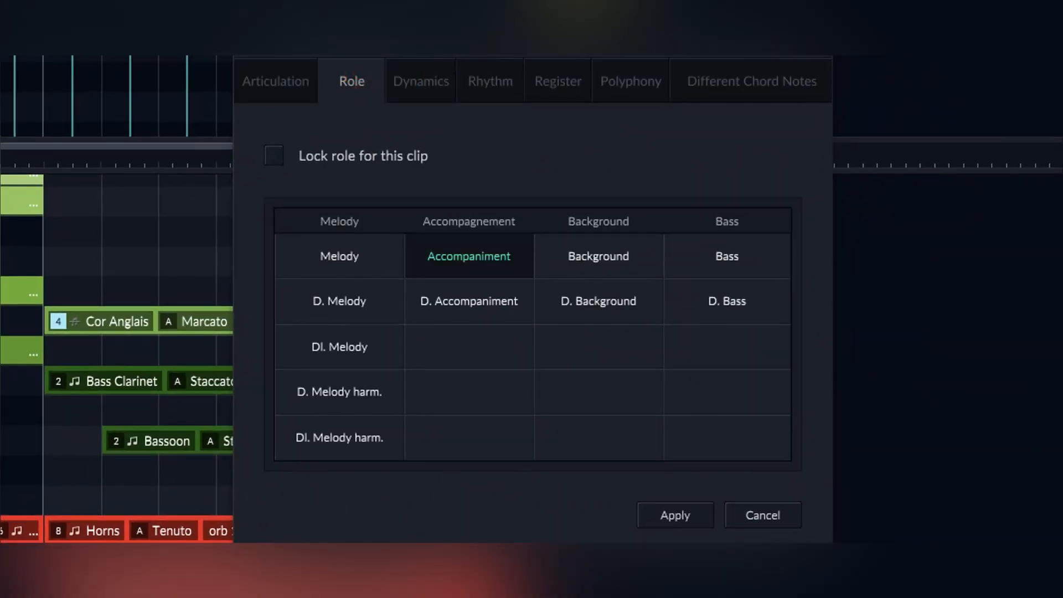
pyautogui.click(674, 515)
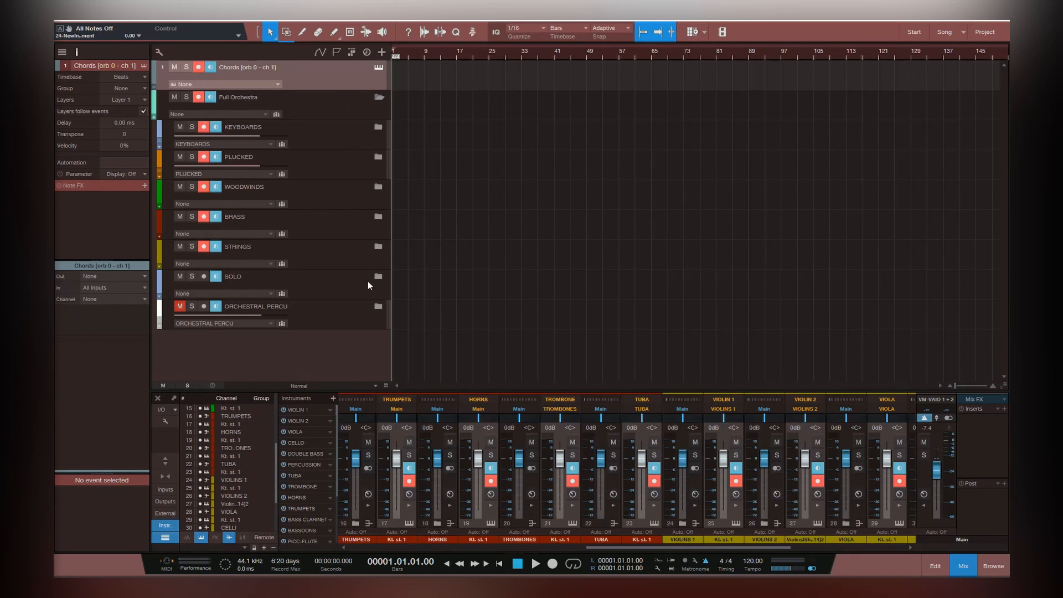
pyautogui.moveTo(607, 255)
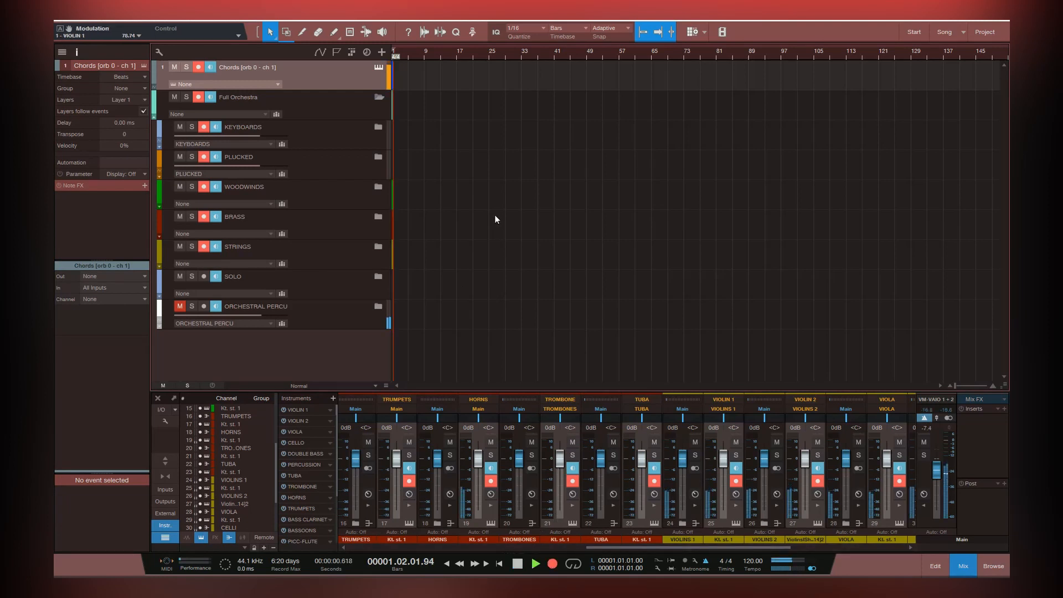
# Step: Record Orb Composer's playback into the armed orchestral MIDI tracks in Studio One
pyautogui.click(535, 564)
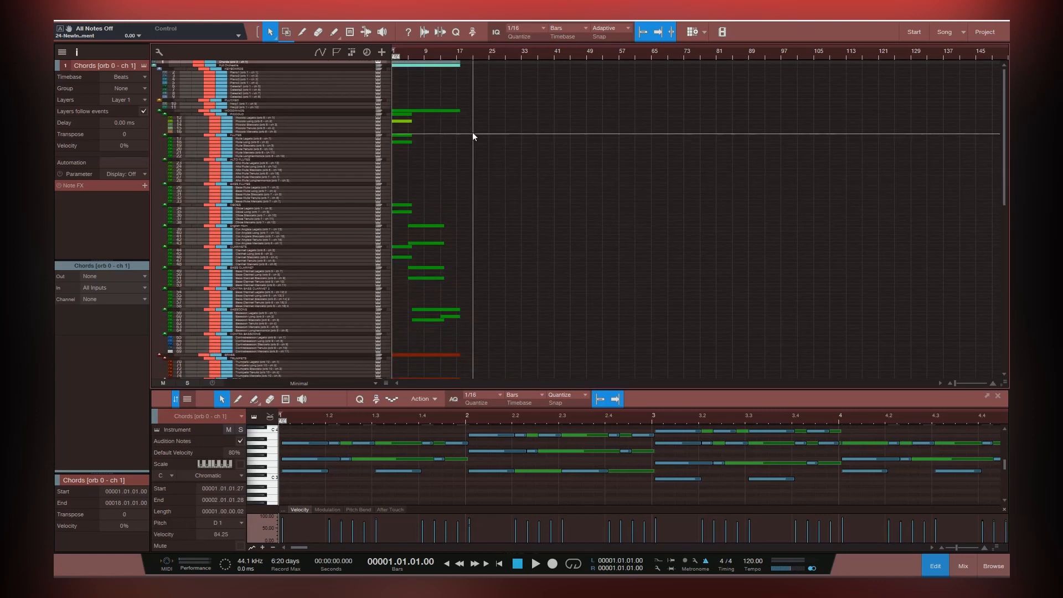
# Step: Scroll down the tracks and select a recorded brass part to view its notes
pyautogui.scroll(-3)
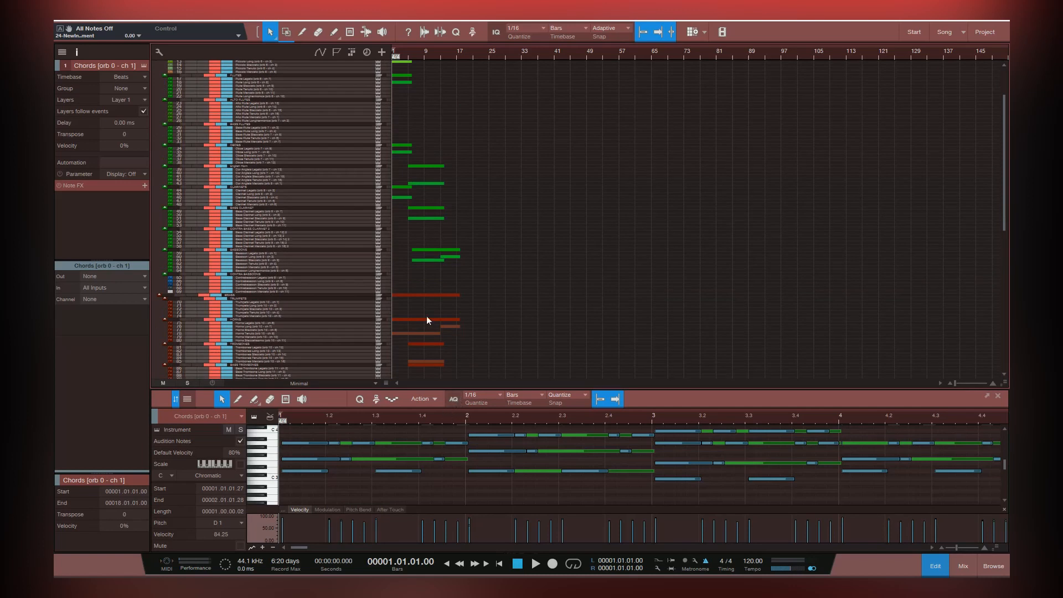
pyautogui.click(420, 332)
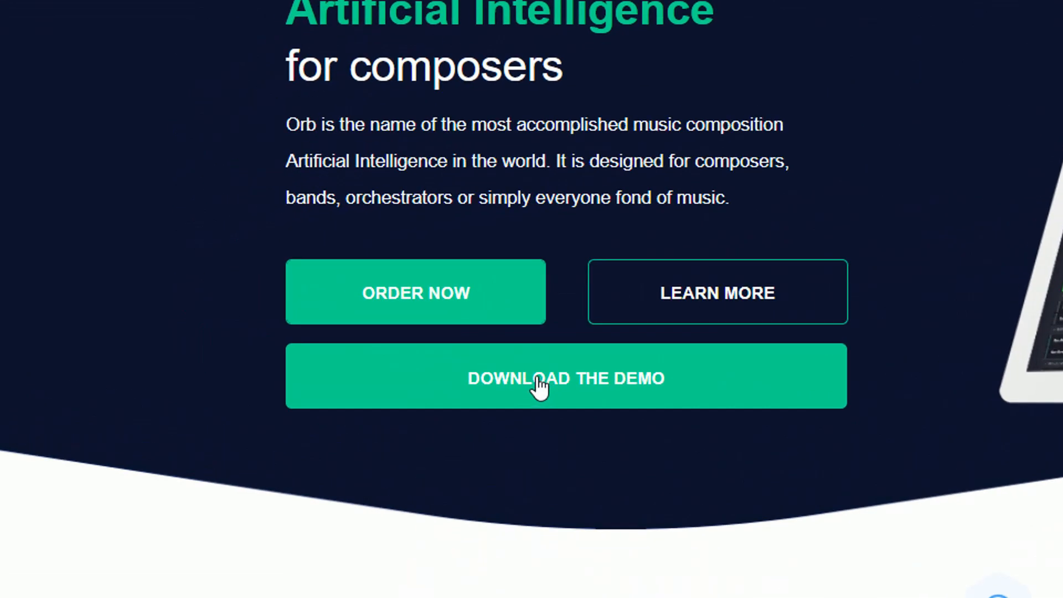
# Step: Start the Orb Composer demo download, then view the Artist, Pro and upgrade editions
pyautogui.click(566, 378)
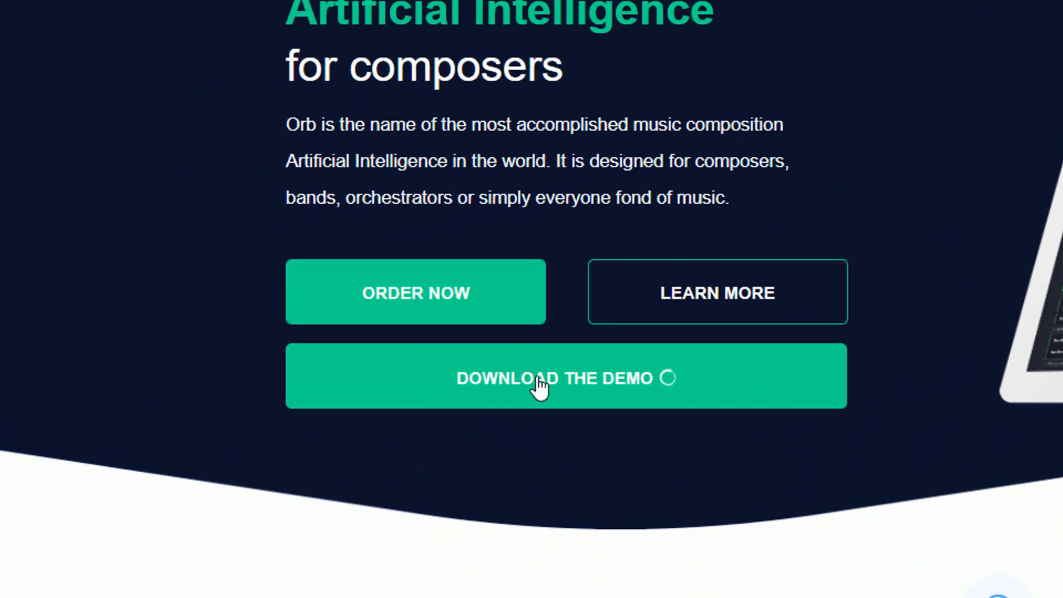
pyautogui.click(416, 293)
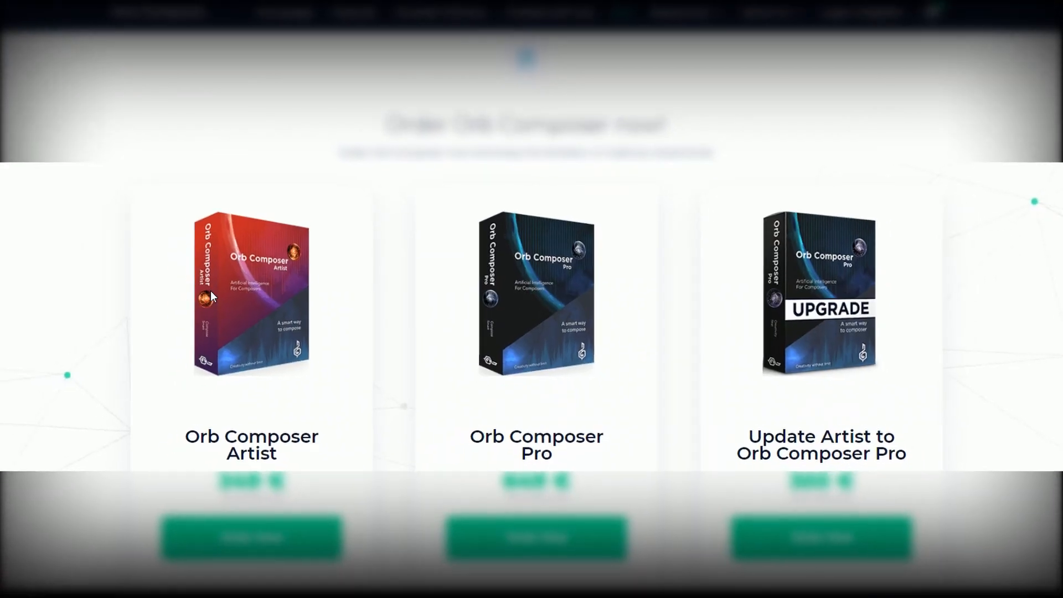